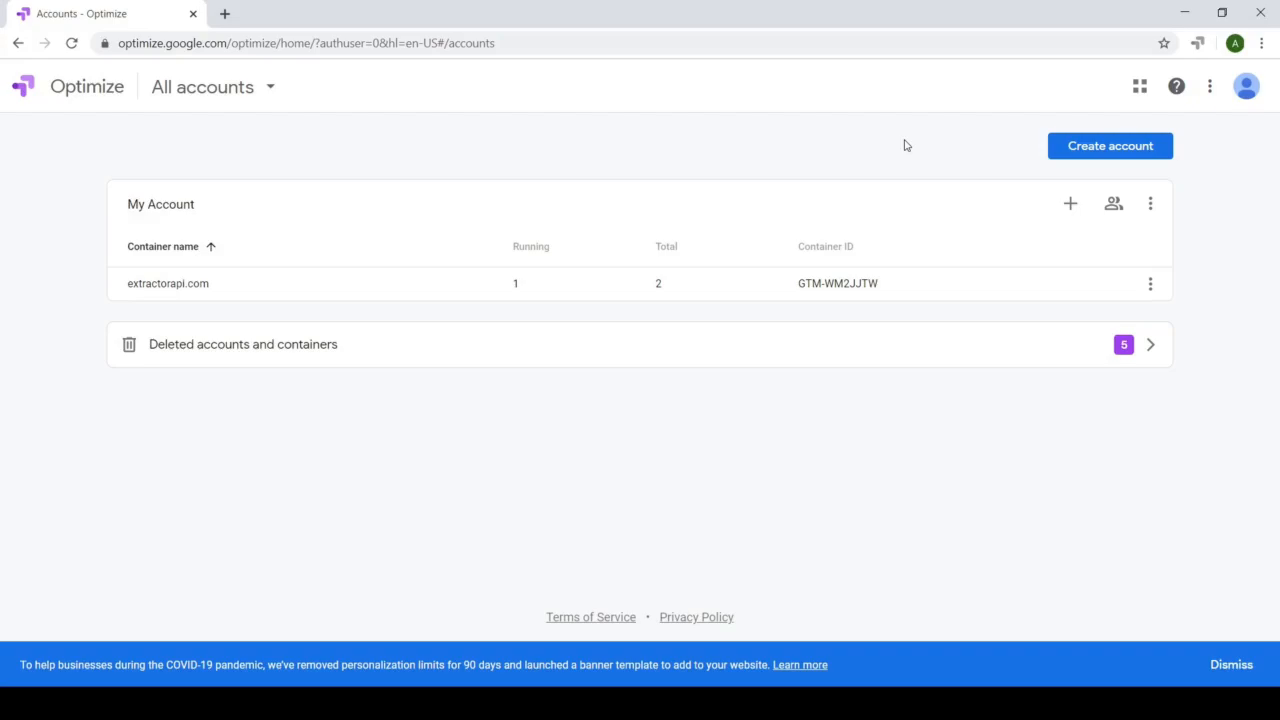
Start a new Optimize account named 'LogicWriter Store'
{"action": "left_click", "coordinate": [1110, 145]}
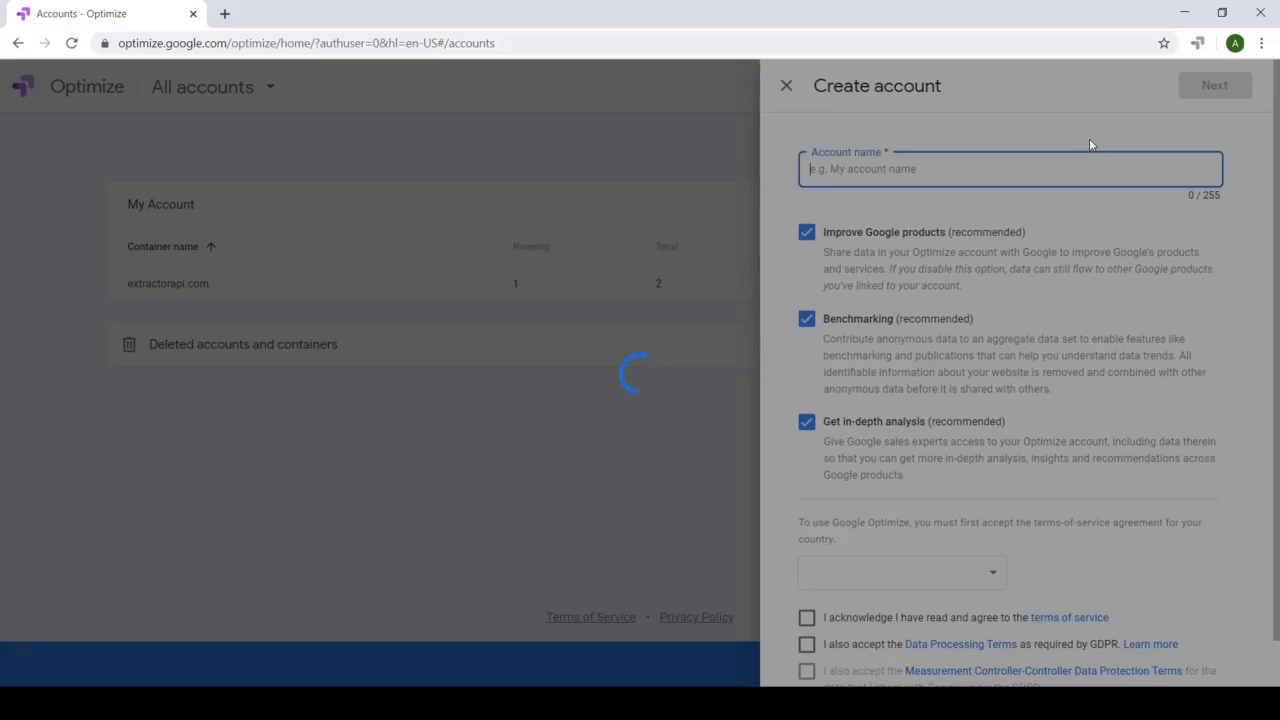
{"action": "type", "text": "Logic"}
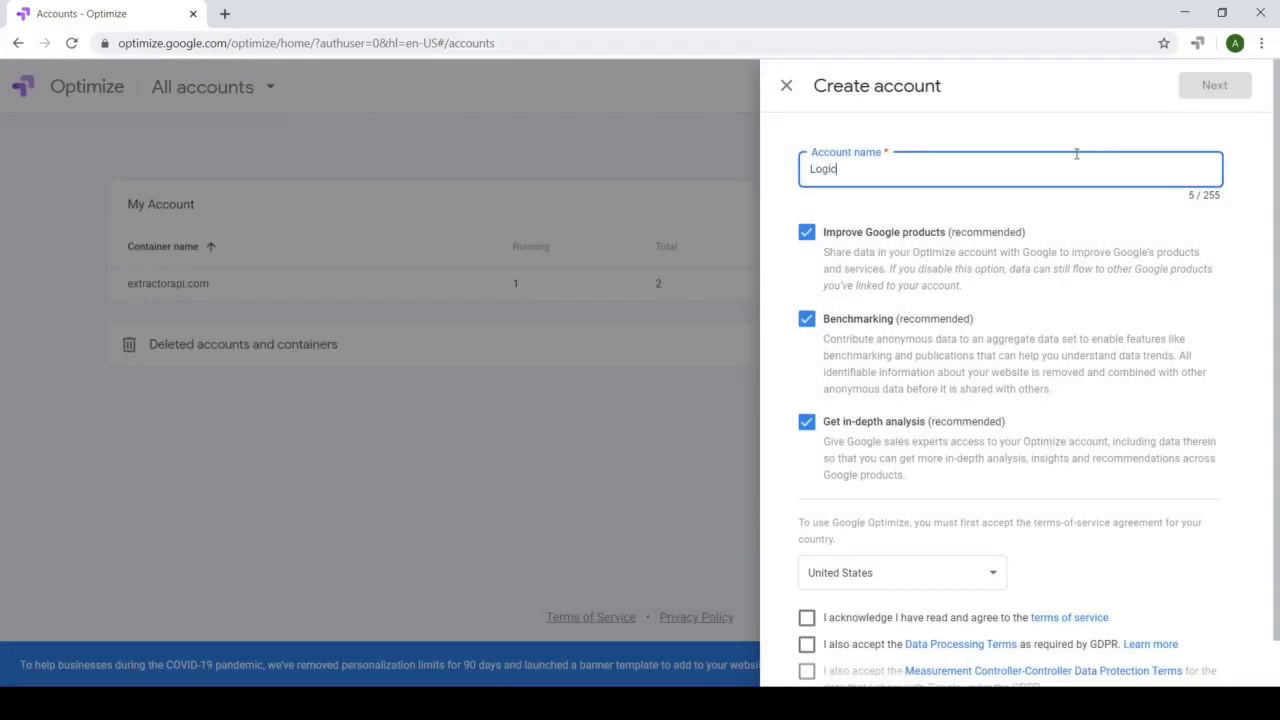
{"action": "type", "text": "Writer Store"}
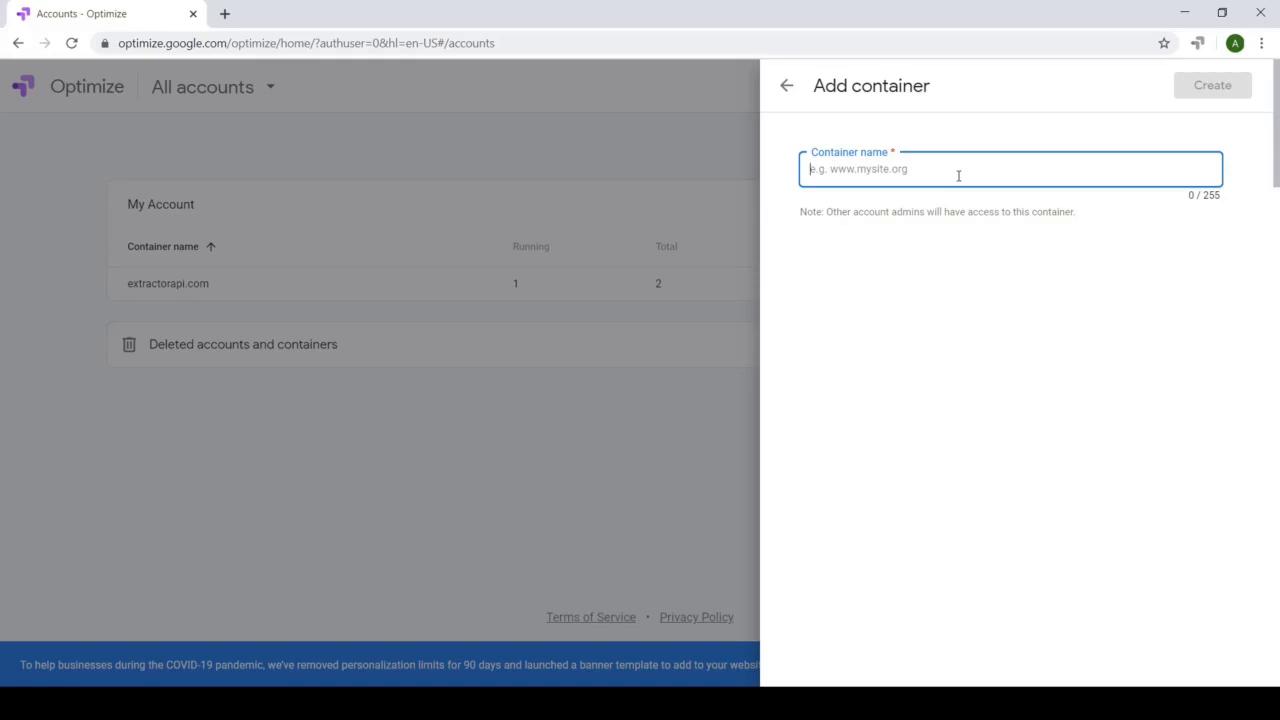
Enter 'logicwriterstore.myshopify.com' as the container name and create it
{"action": "type", "text": "a"}
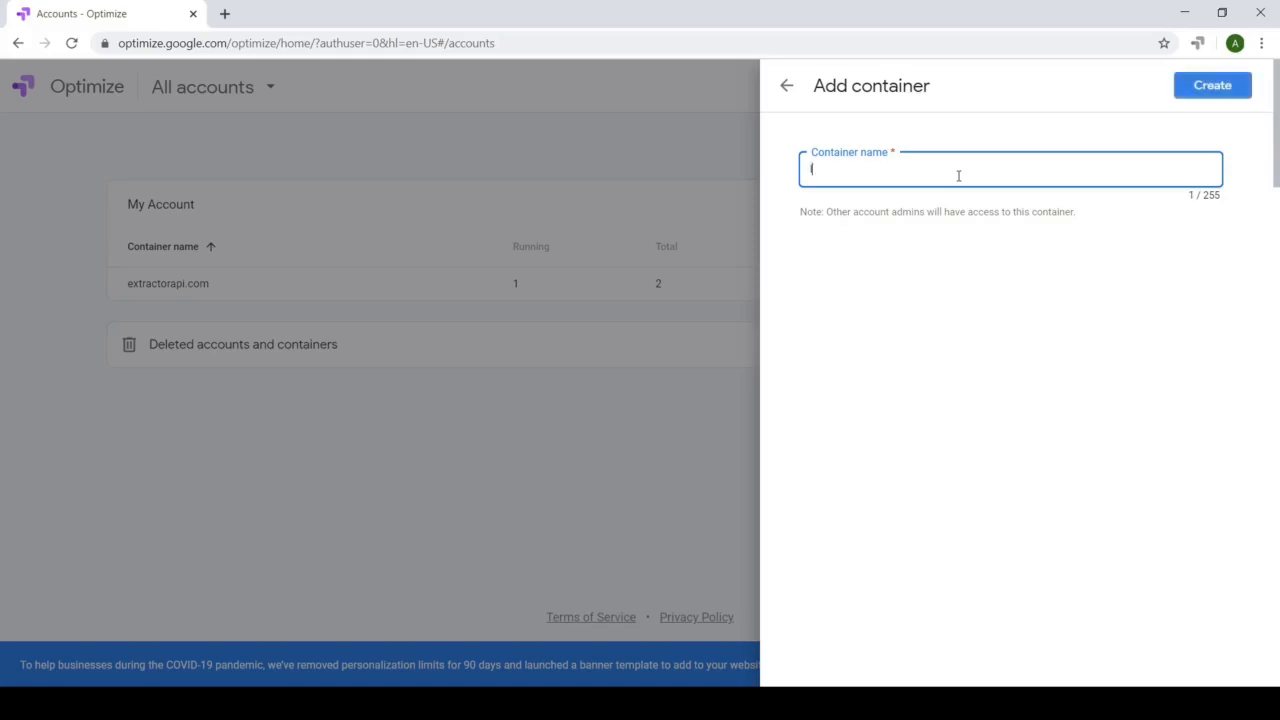
{"action": "type", "text": "logicwriters1"}
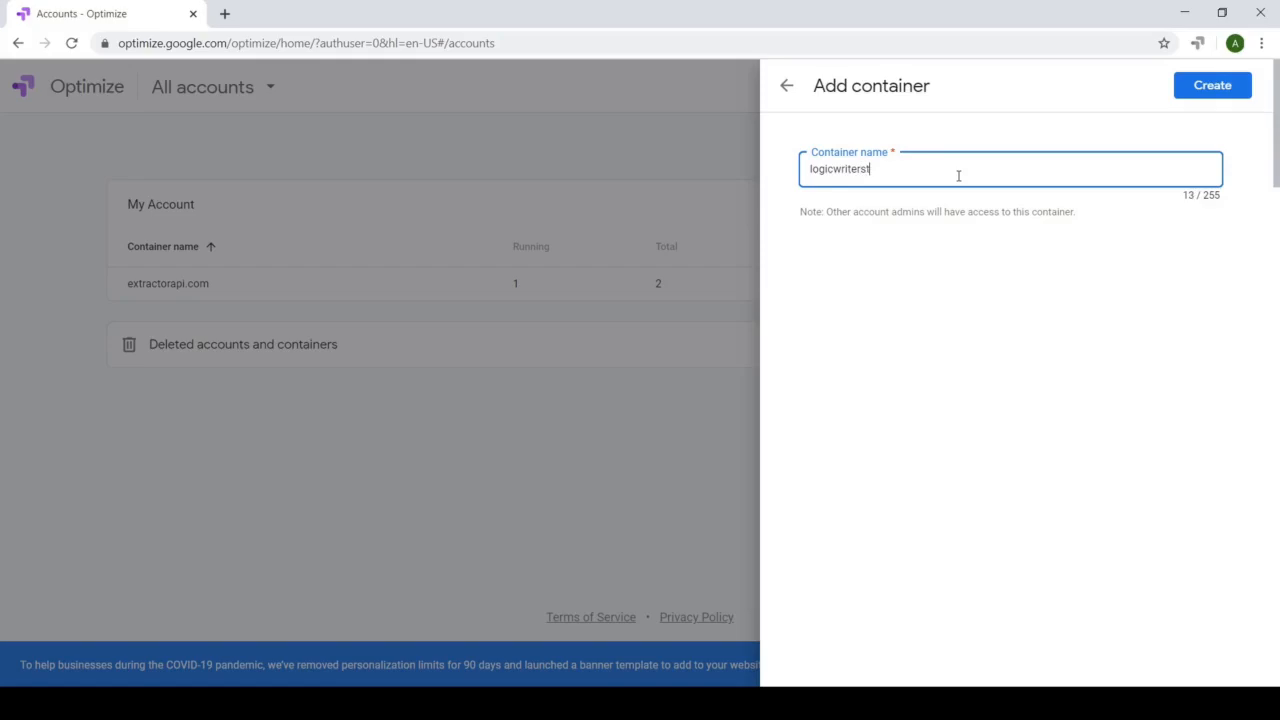
{"action": "type", "text": "ore"}
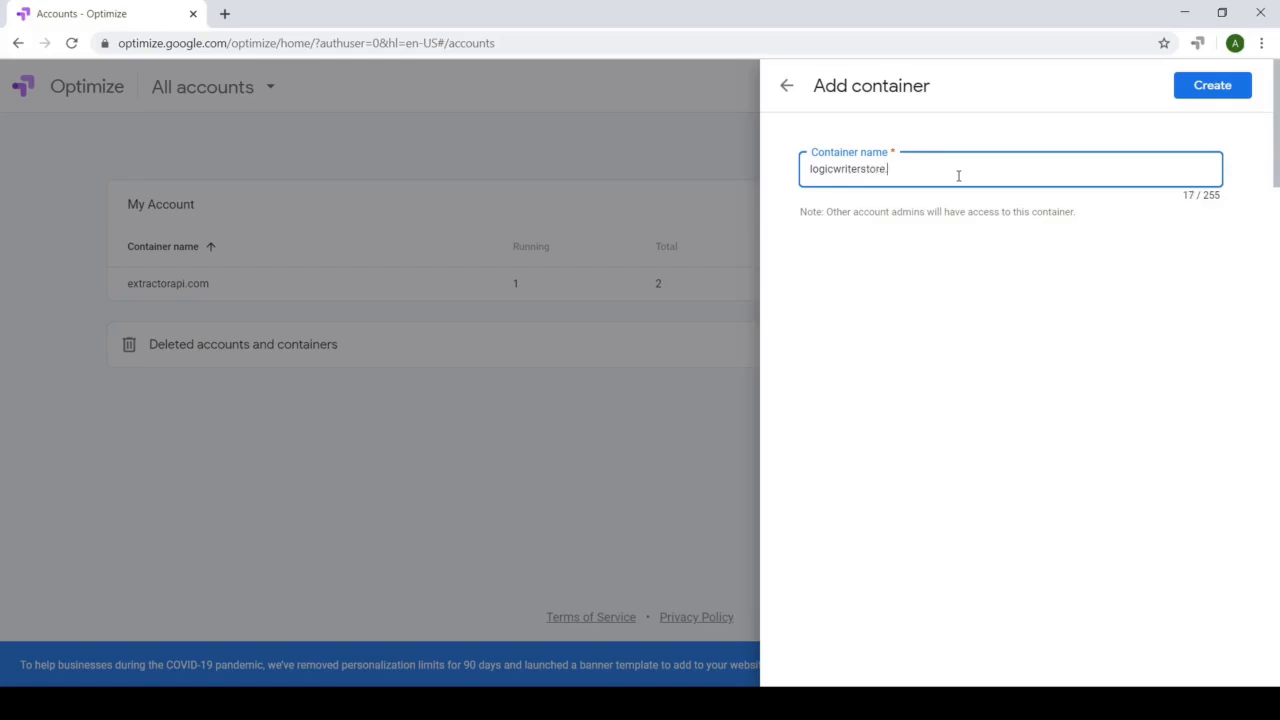
{"action": "type", "text": ".myshopif"}
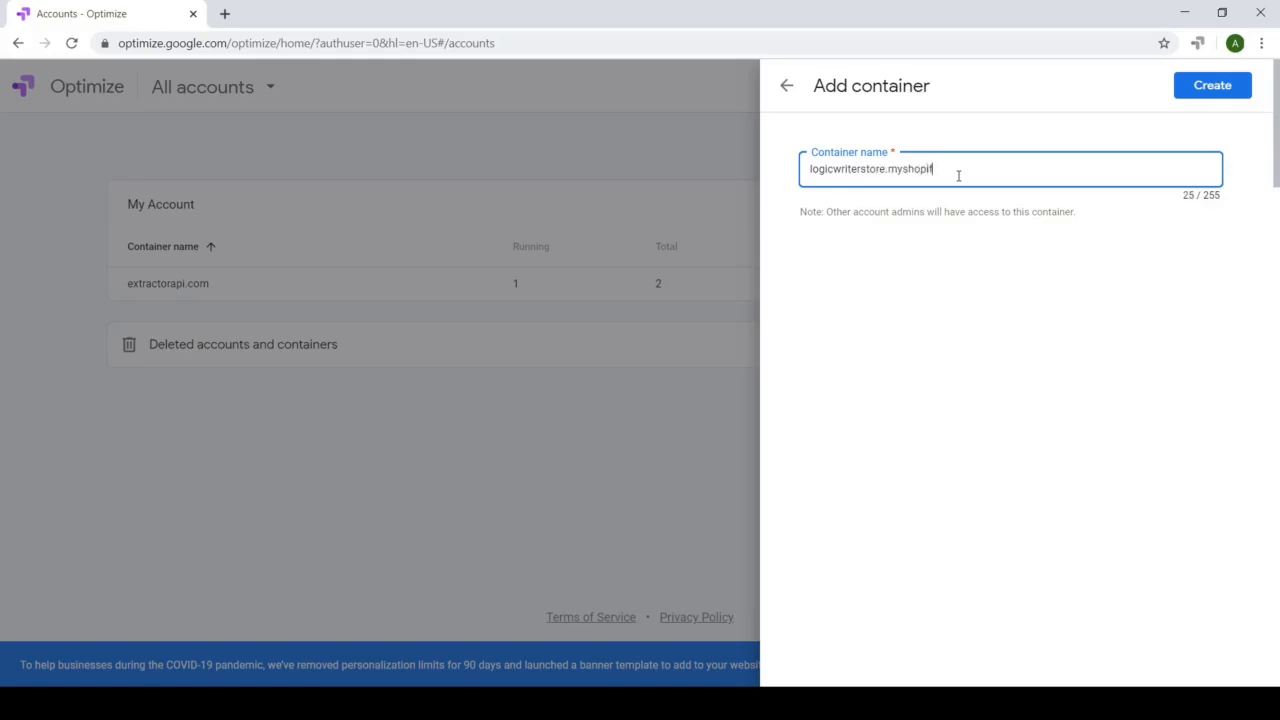
{"action": "type", "text": "fy.com"}
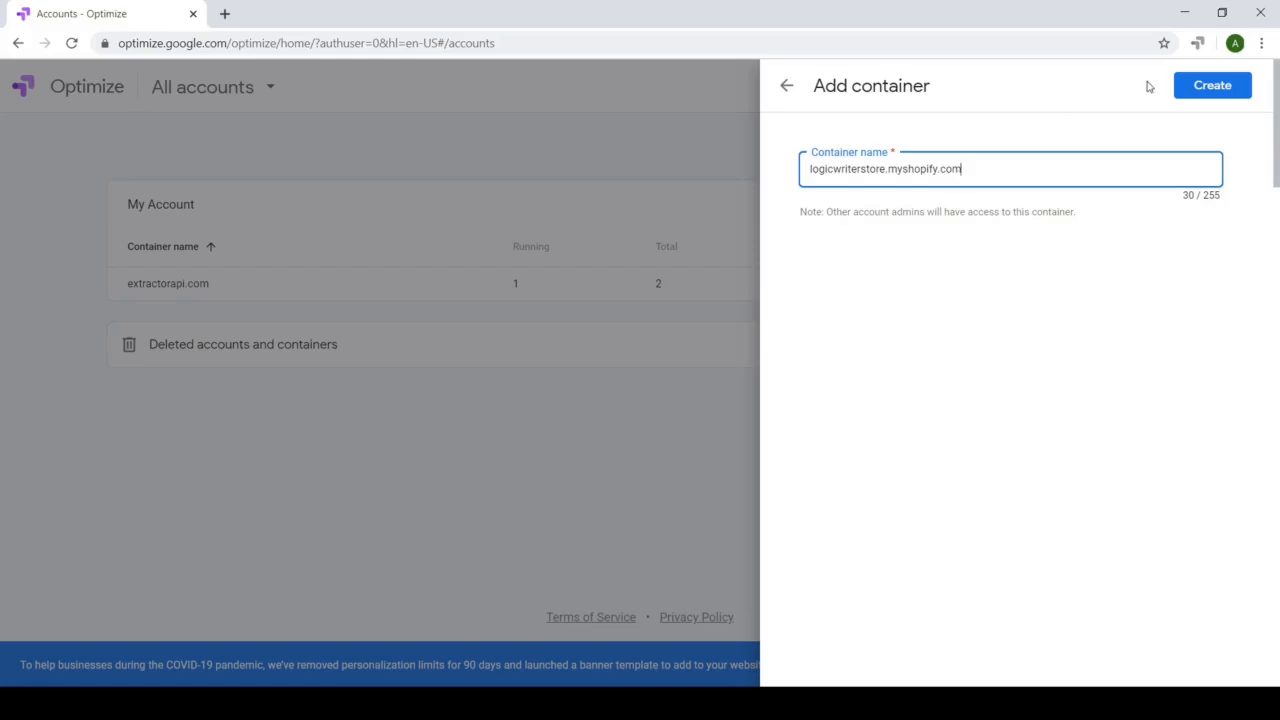
{"action": "left_click", "coordinate": [1211, 85]}
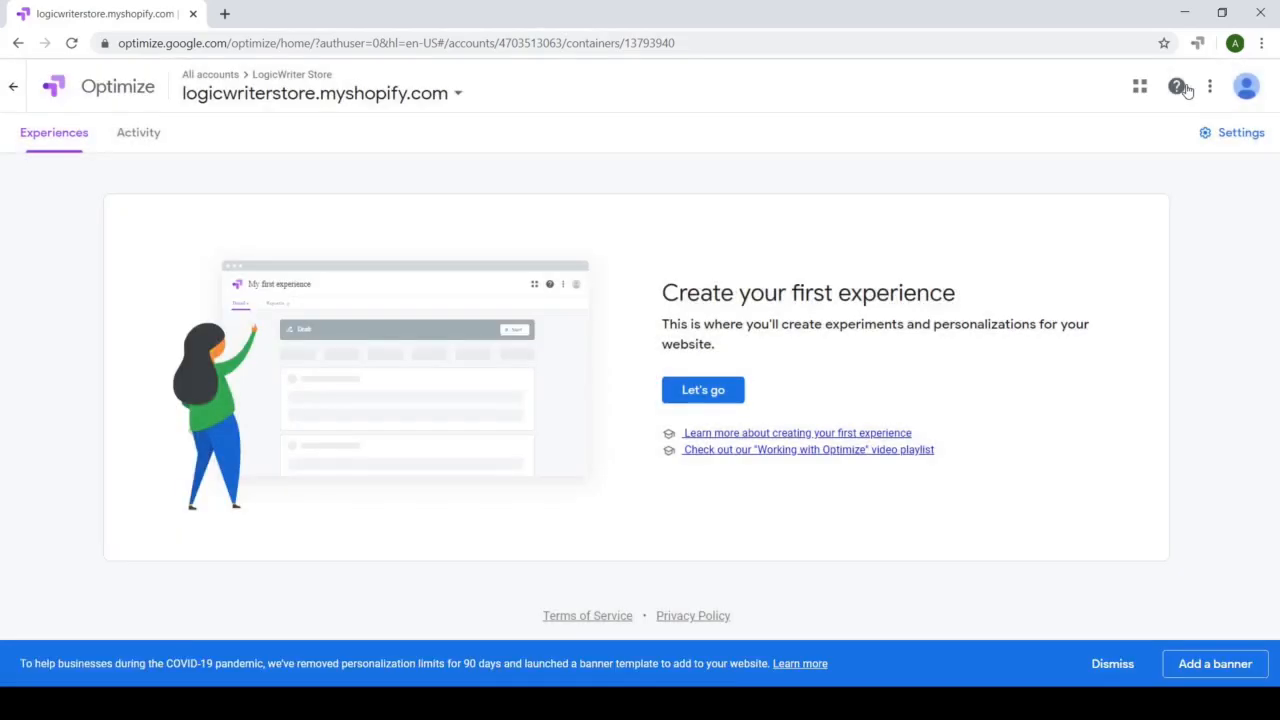
{"action": "mouse_move", "coordinate": [652, 208]}
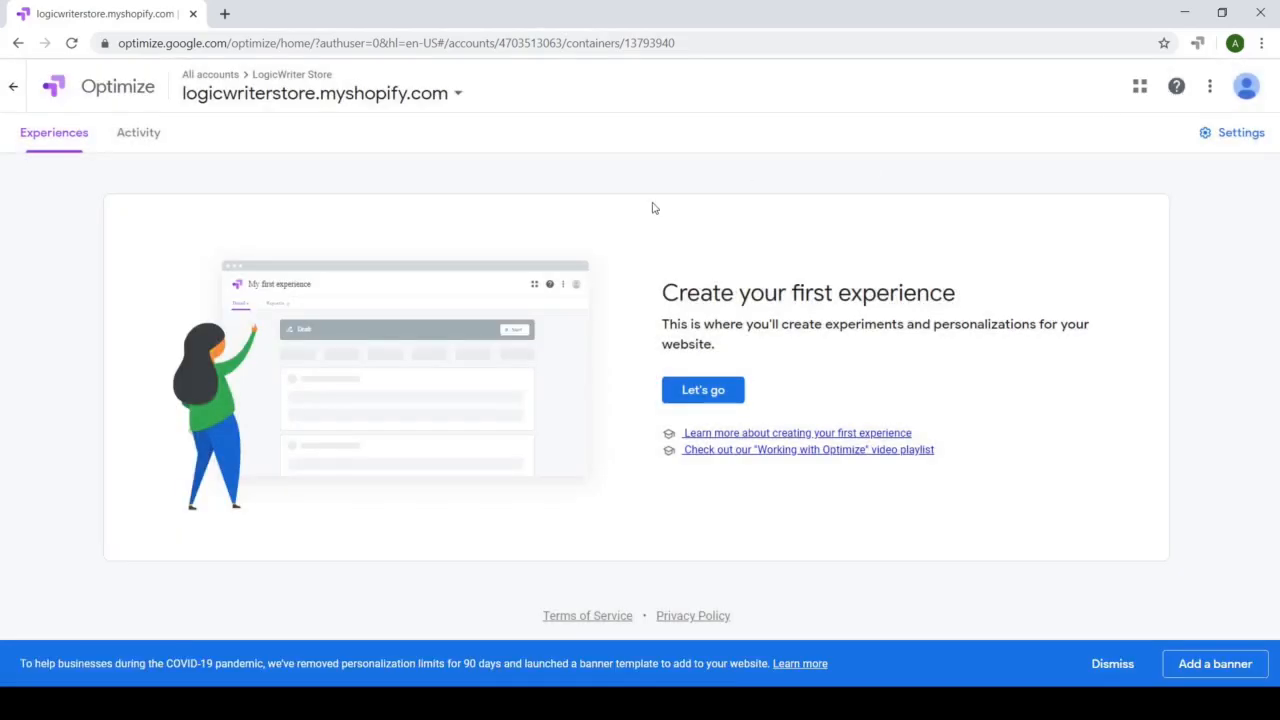
{"action": "left_click", "coordinate": [210, 74]}
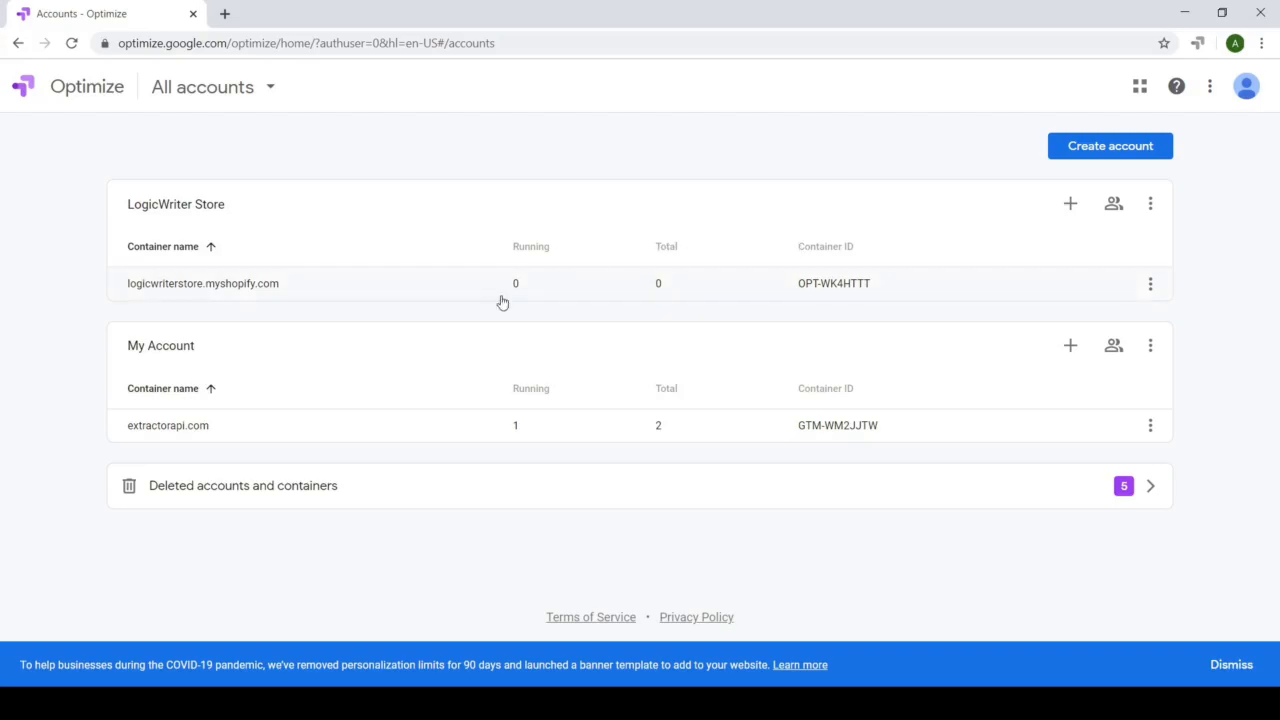
{"action": "left_click", "coordinate": [202, 283]}
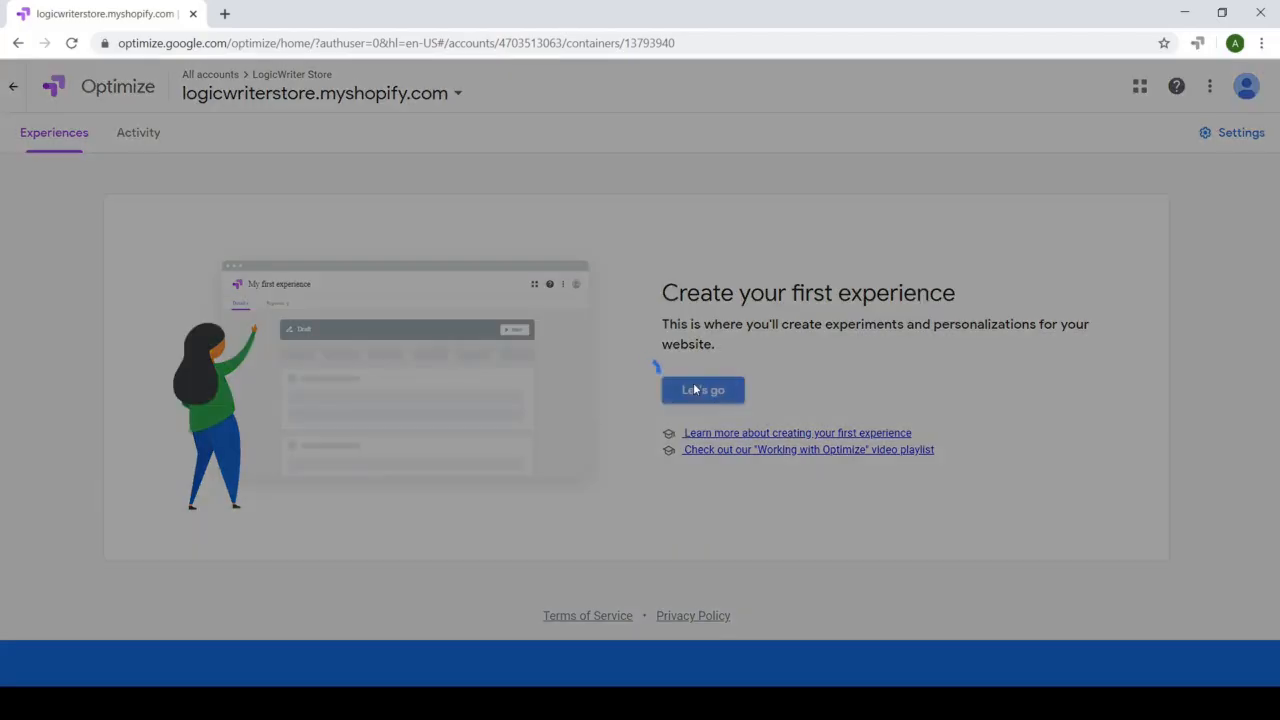
Name the new experience 'A/B Test' with the store's myshopify.com URL as editor page
{"action": "left_click", "coordinate": [702, 390]}
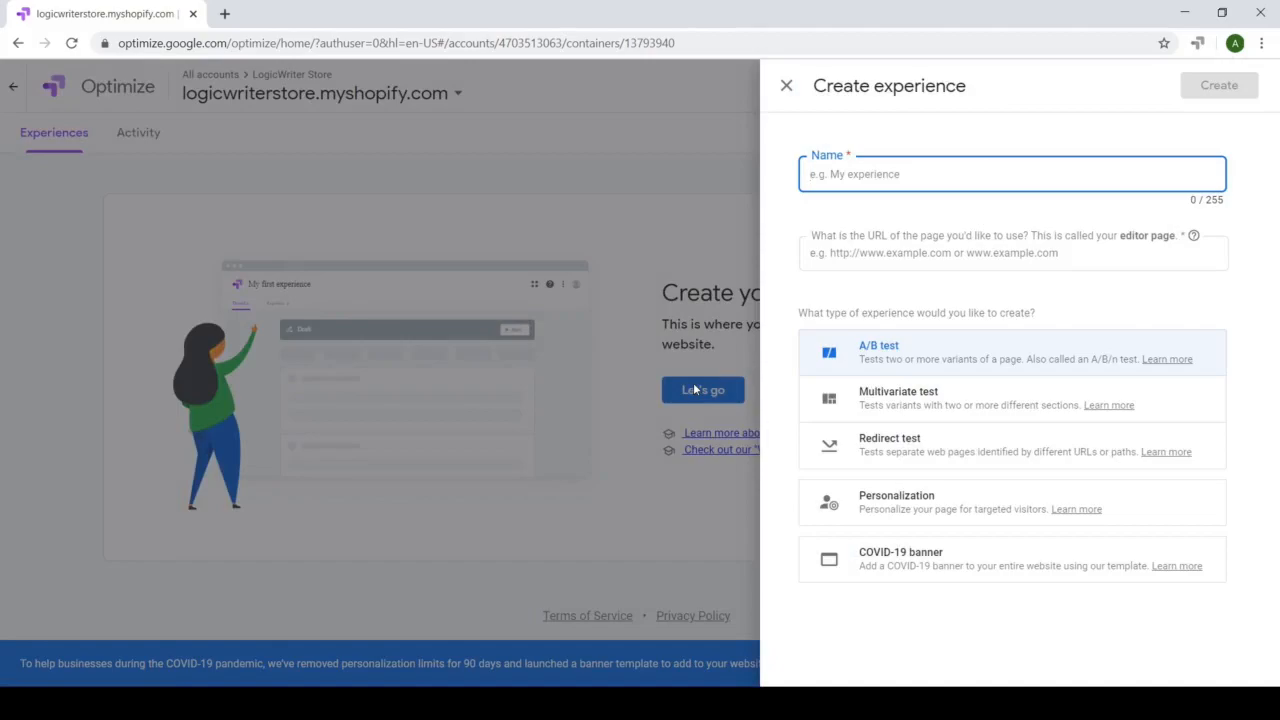
{"action": "type", "text": "A/B Test"}
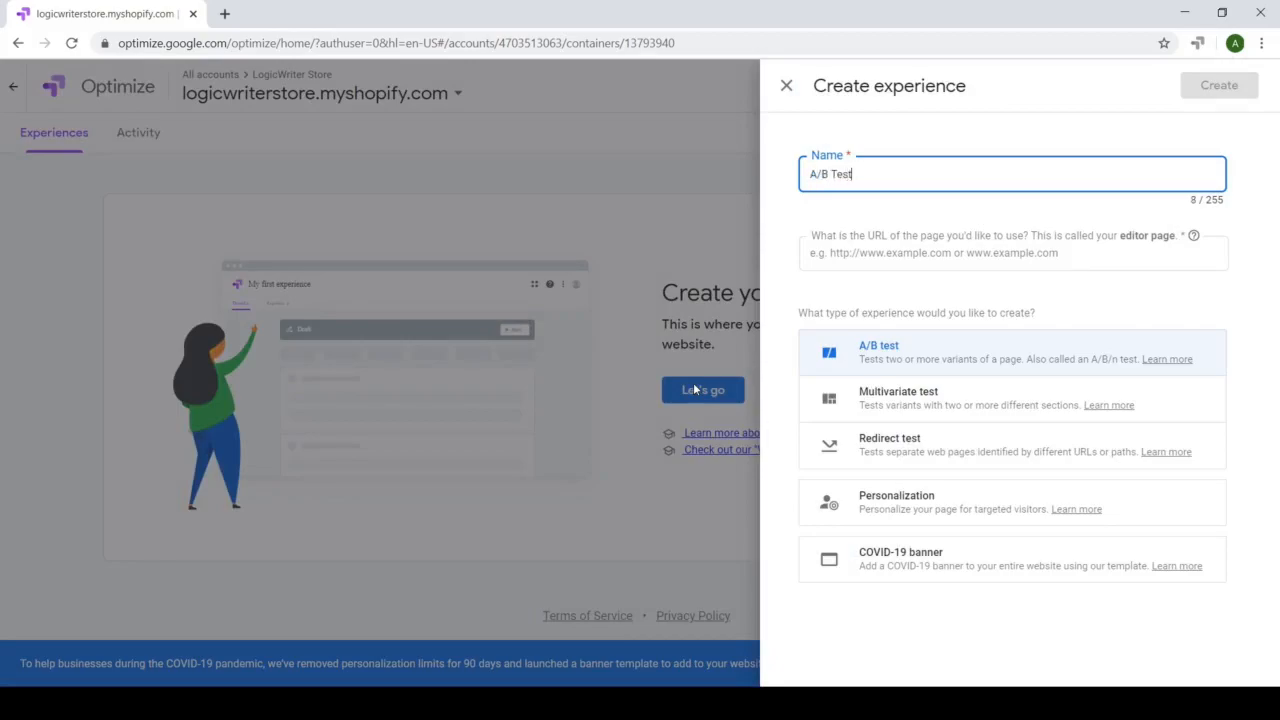
{"action": "left_click", "coordinate": [1012, 252]}
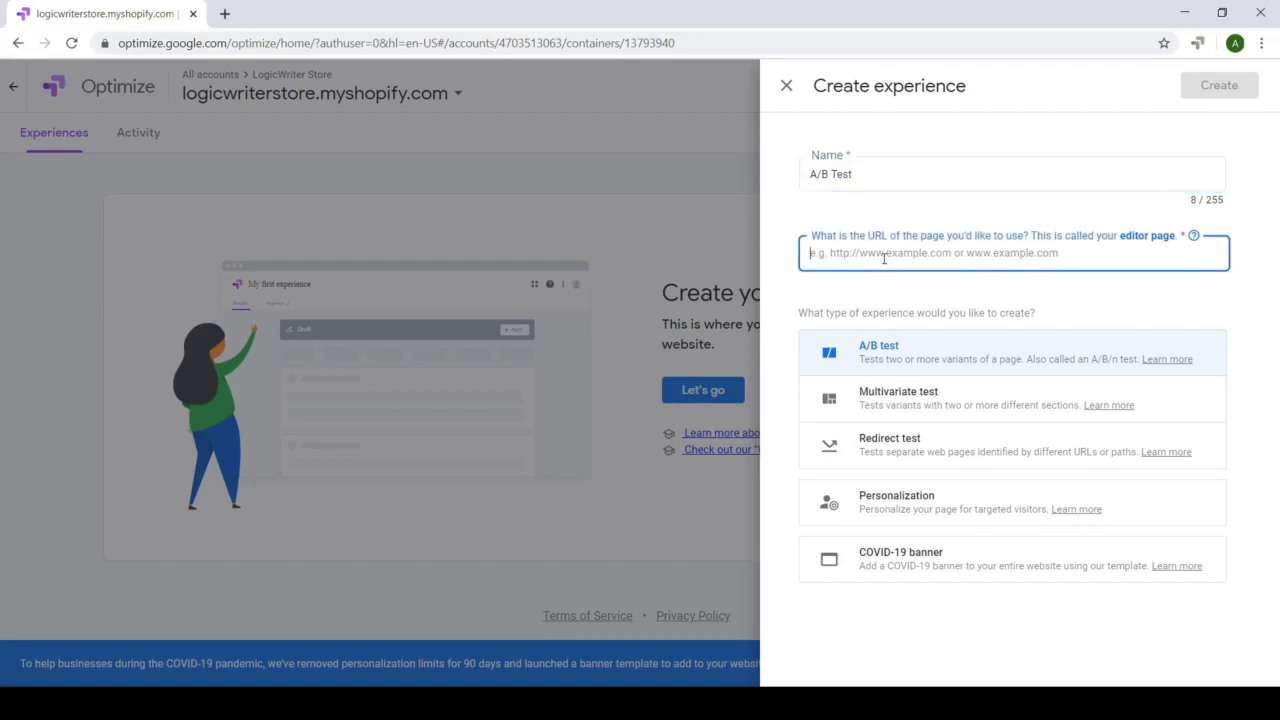
{"action": "type", "text": "http"}
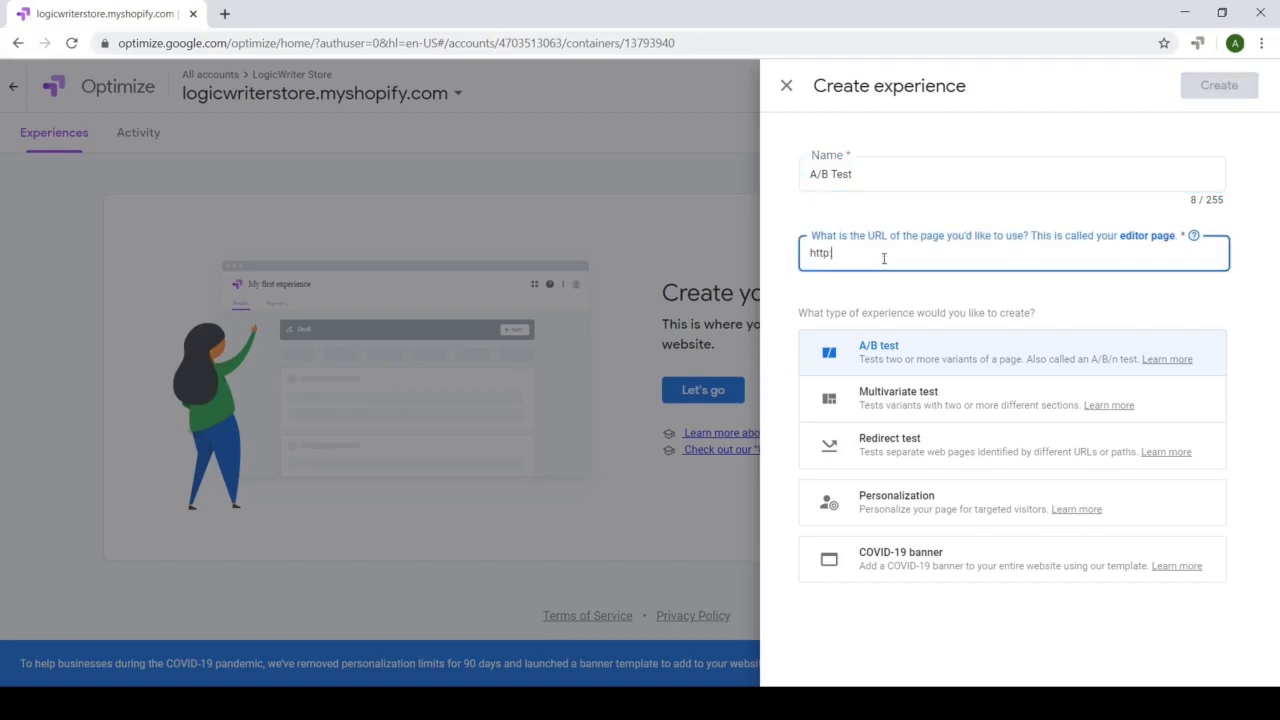
{"action": "type", "text": "://logicwriterstore.m"}
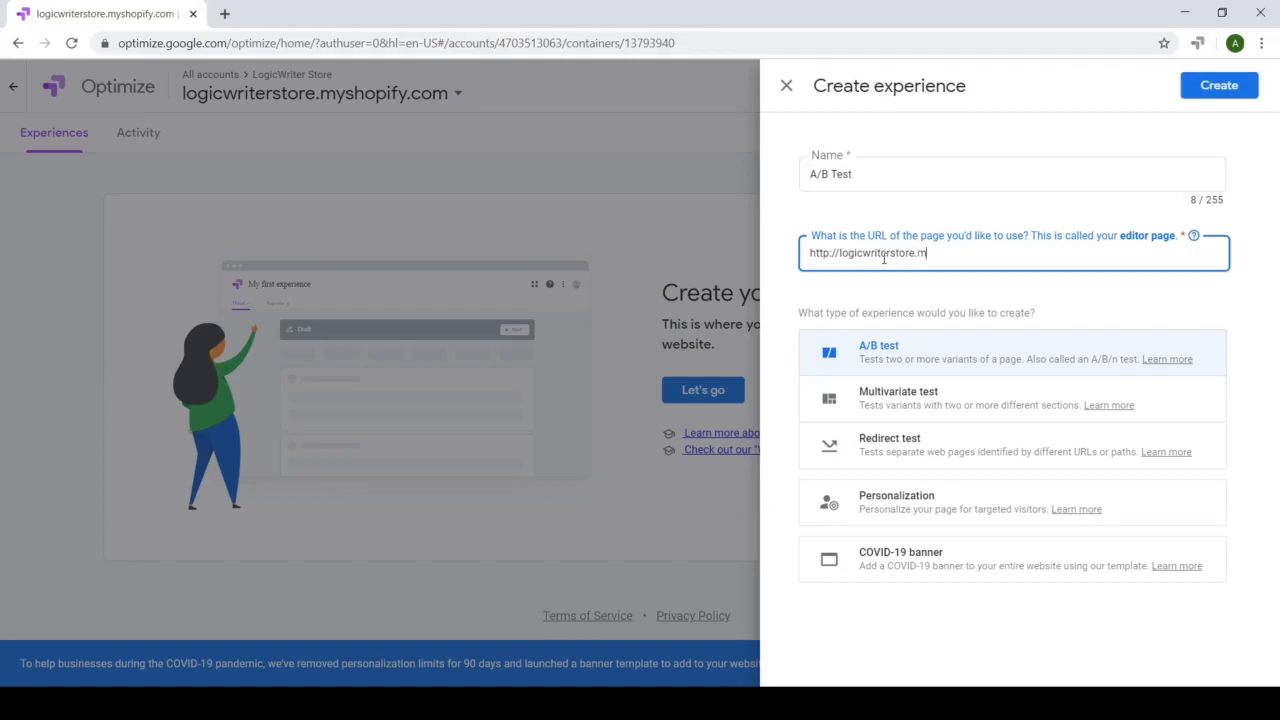
{"action": "type", "text": "yshopify.com"}
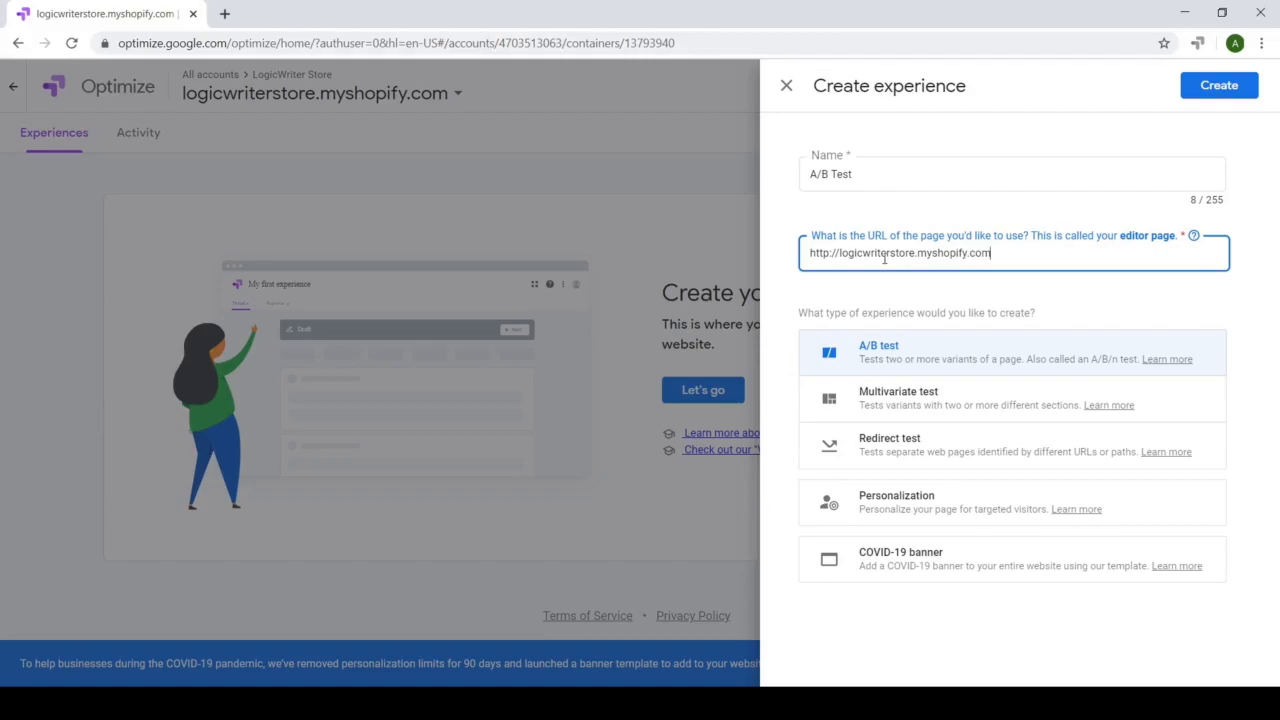
Choose the A/B test type and create the experience
{"action": "left_click", "coordinate": [786, 85]}
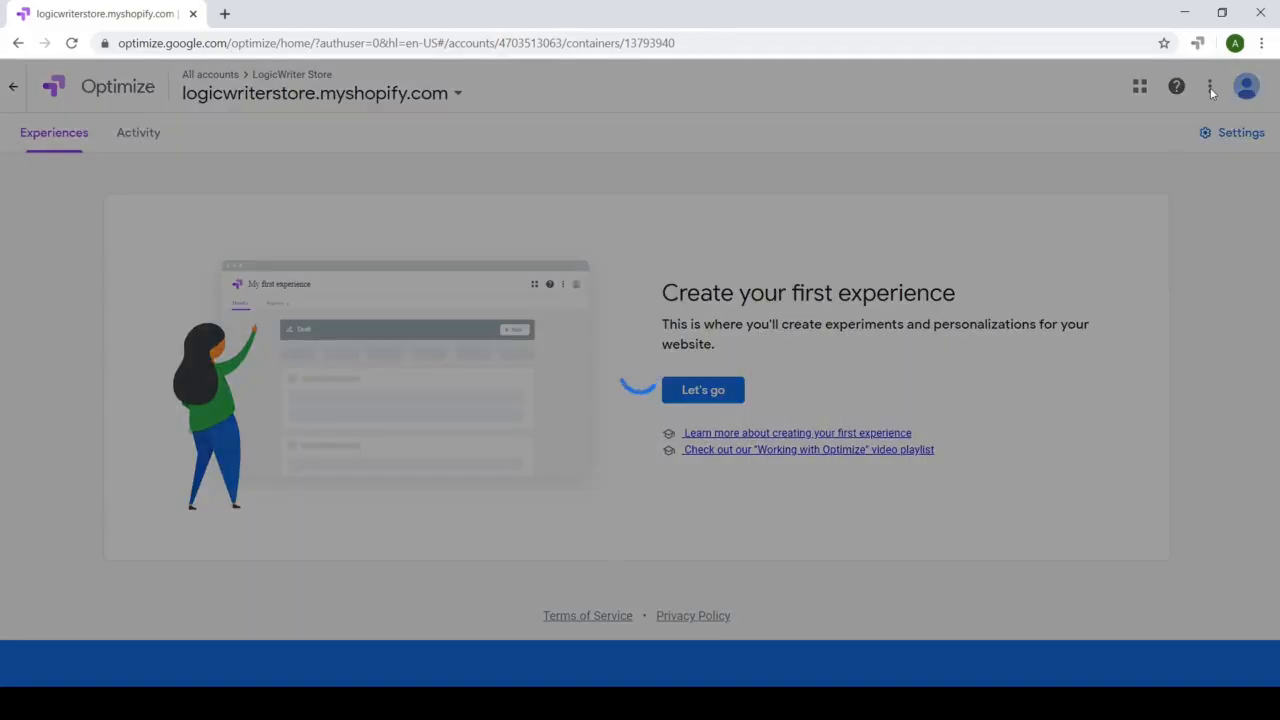
{"action": "left_click", "coordinate": [702, 389]}
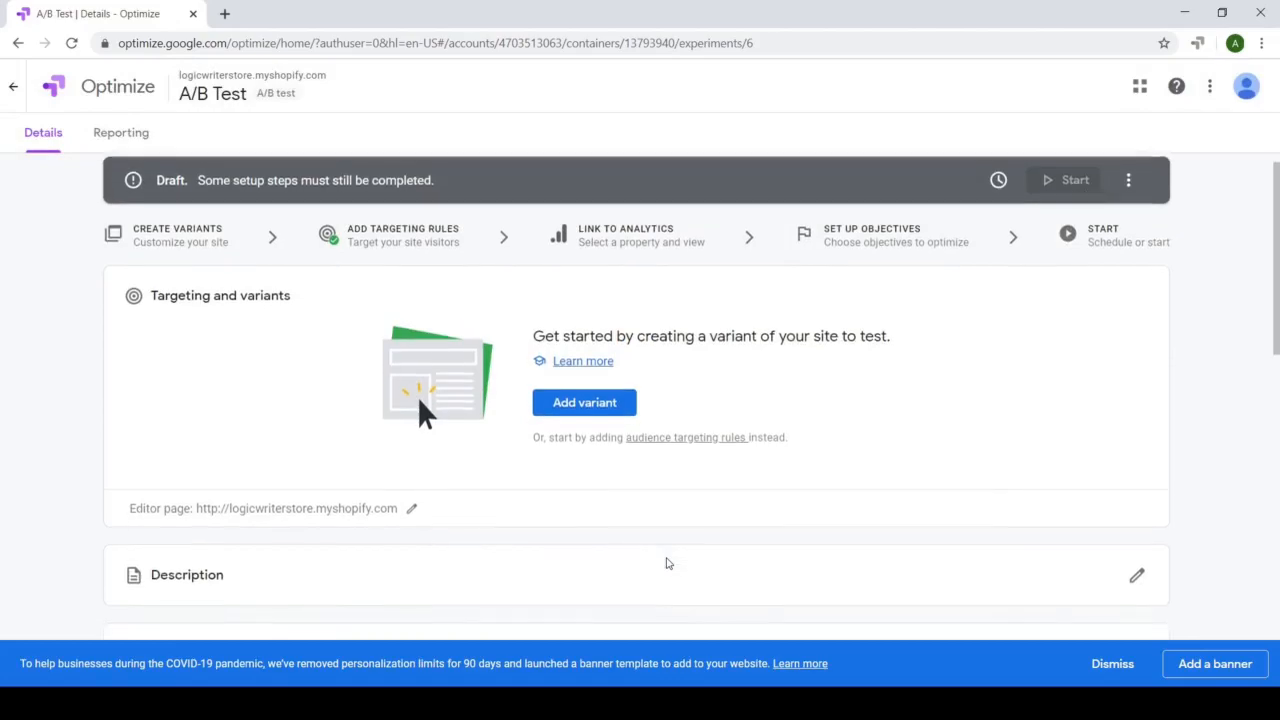
{"action": "scroll", "scroll_direction": "down", "scroll_amount": 3}
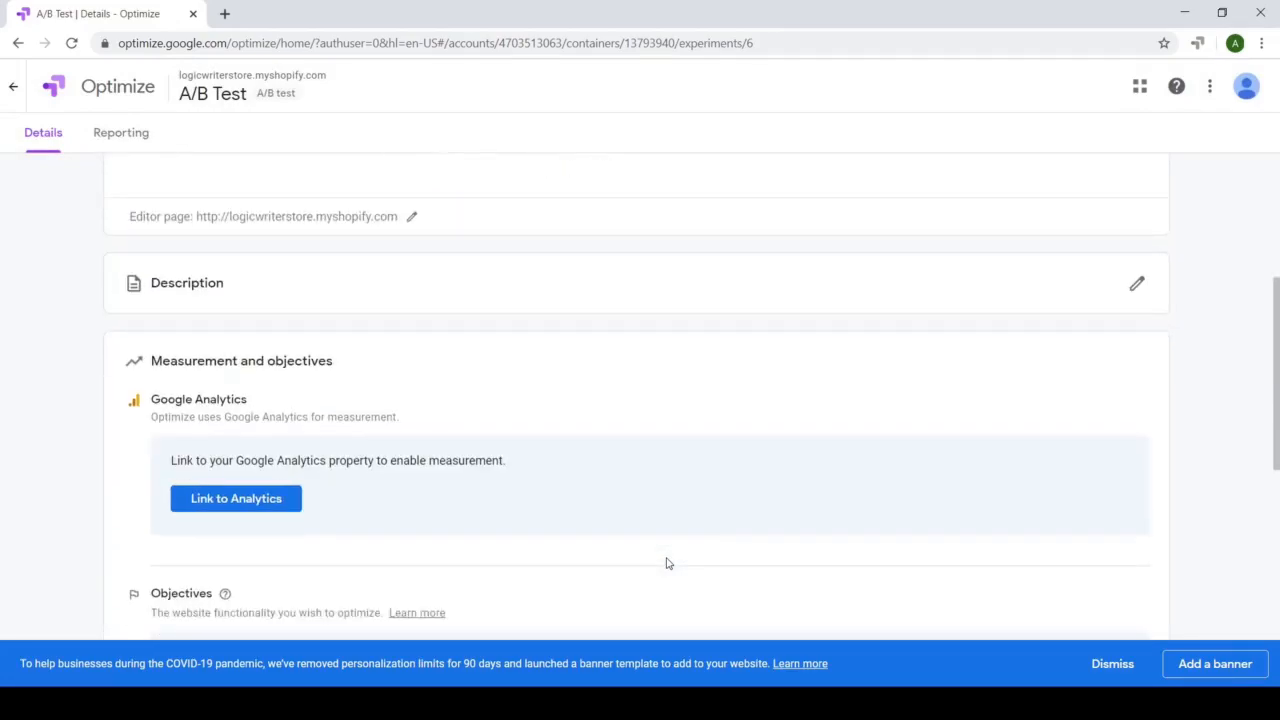
{"action": "left_click", "coordinate": [236, 498]}
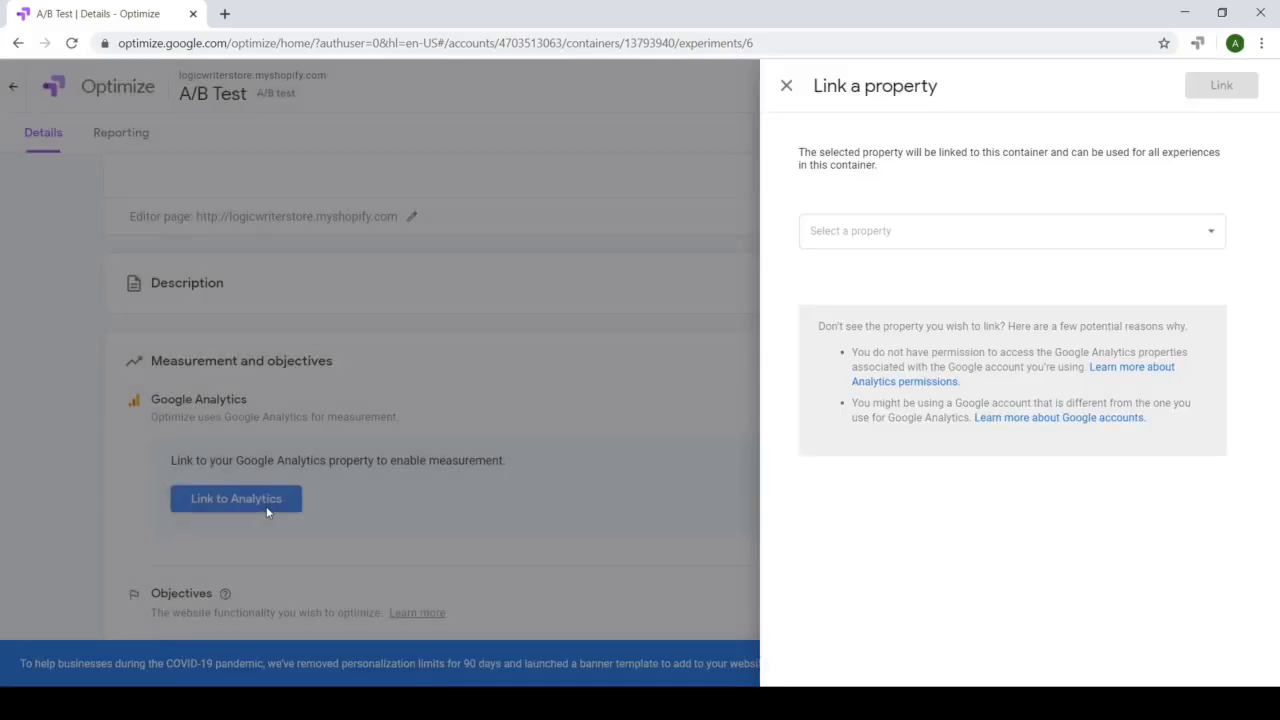
{"action": "left_click", "coordinate": [1010, 230]}
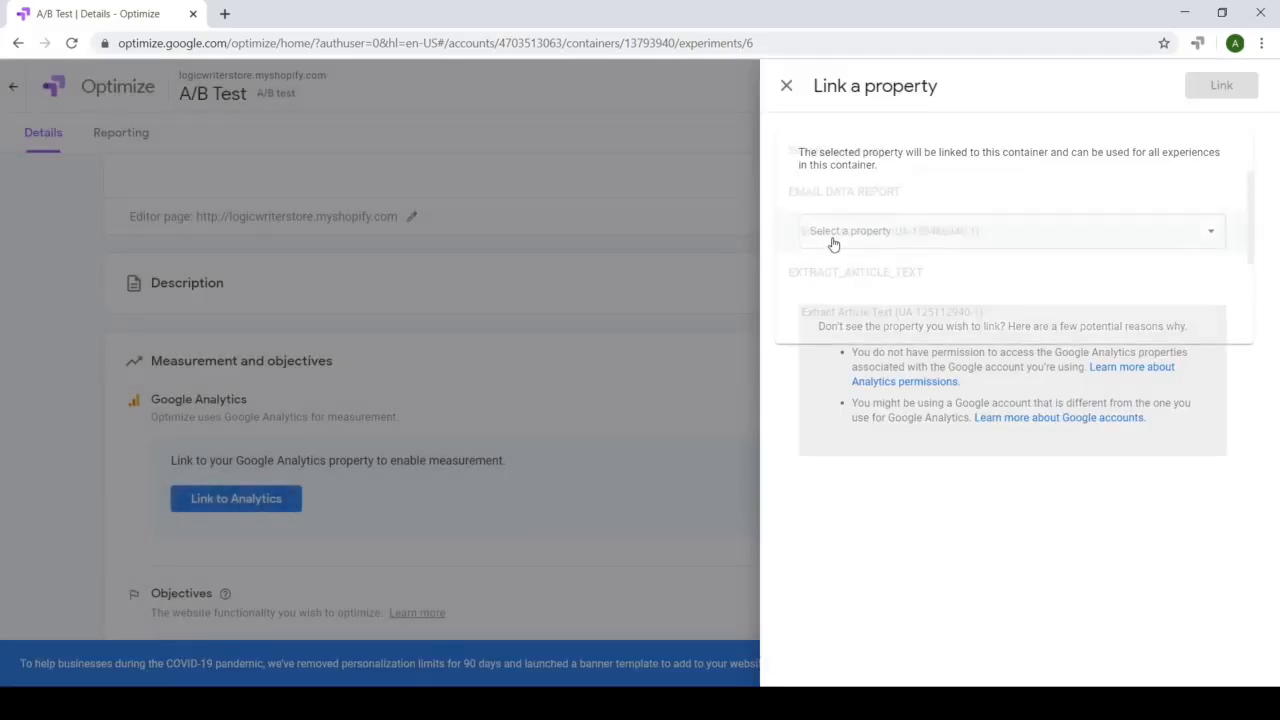
{"action": "left_click", "coordinate": [1005, 231]}
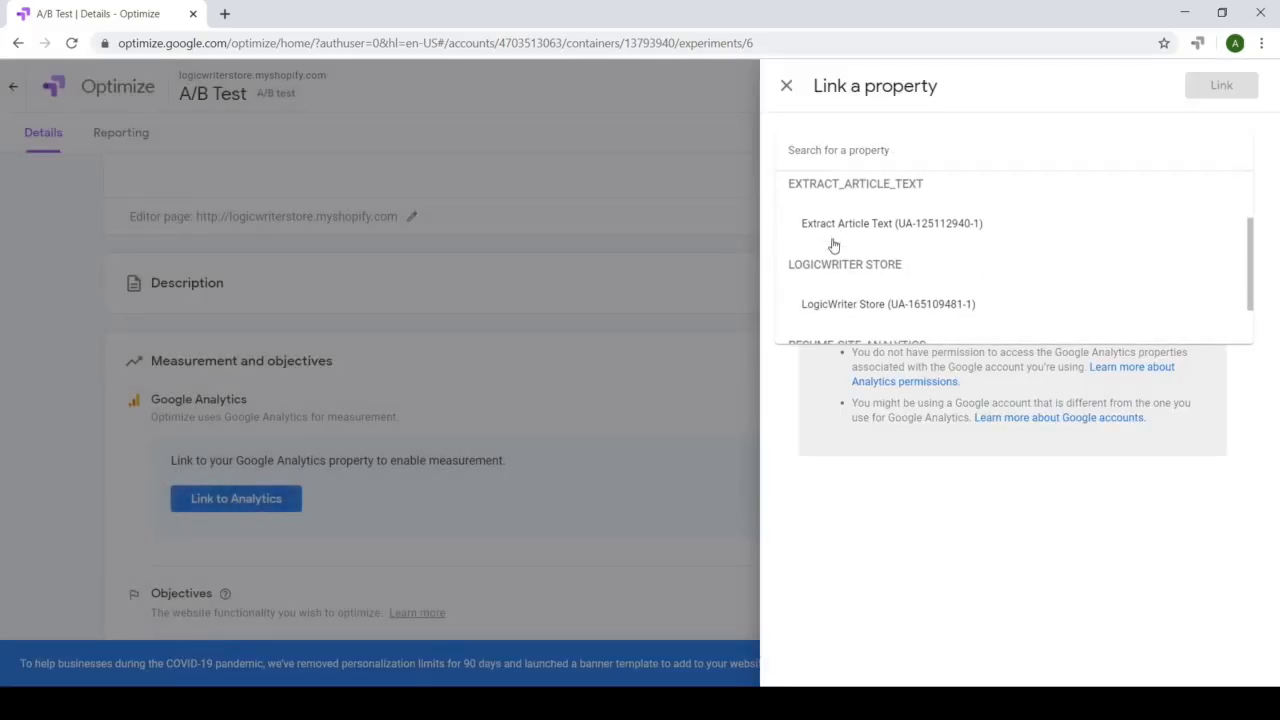
{"action": "left_click", "coordinate": [888, 303]}
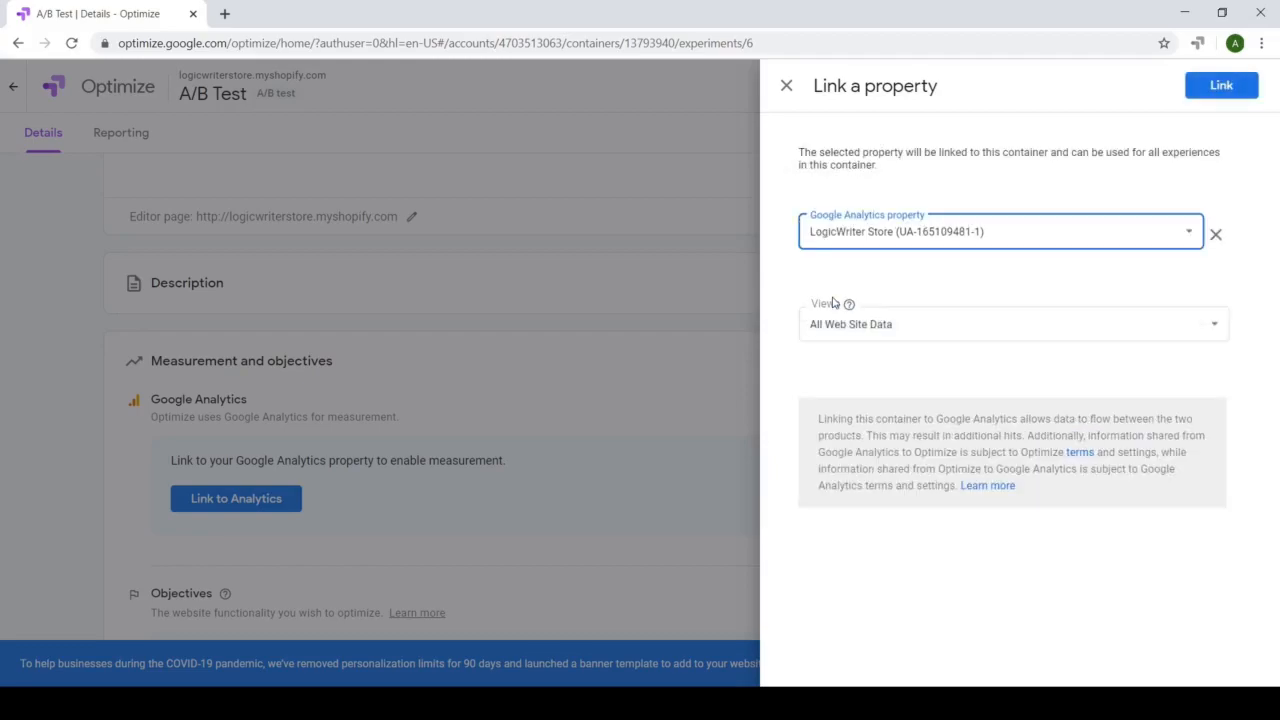
{"action": "left_click", "coordinate": [1221, 85]}
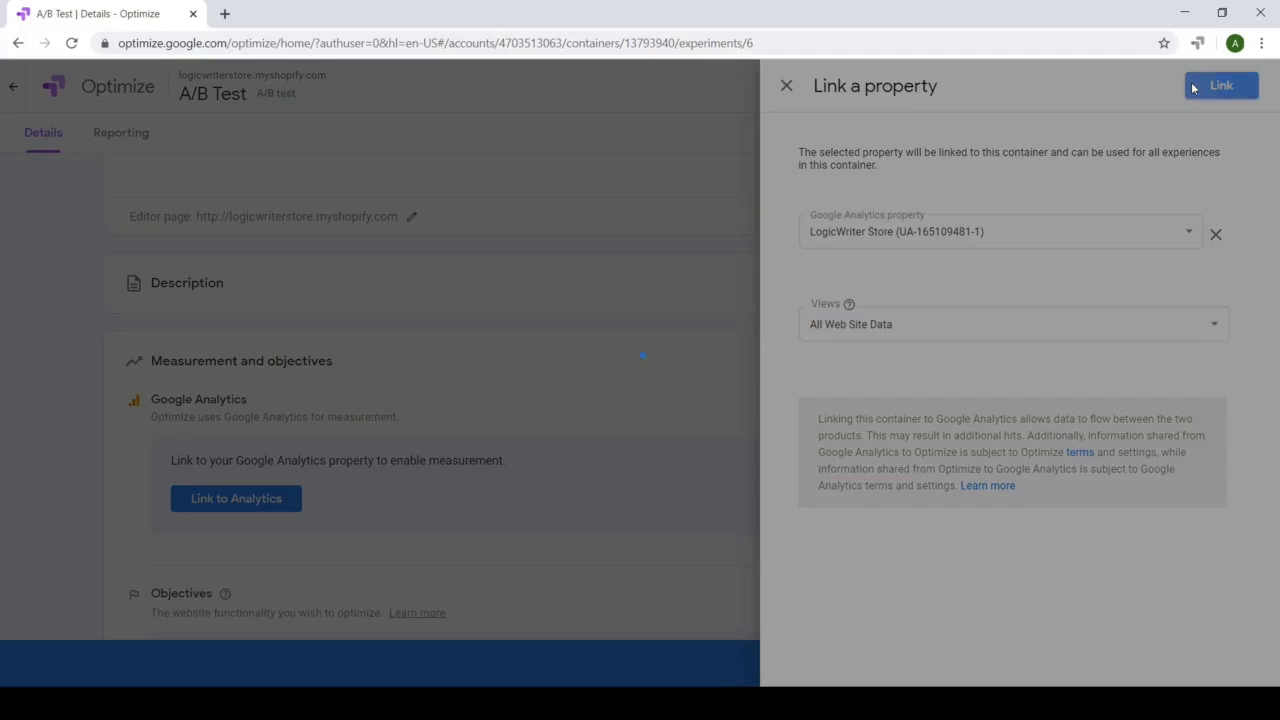
{"action": "left_click", "coordinate": [1221, 85]}
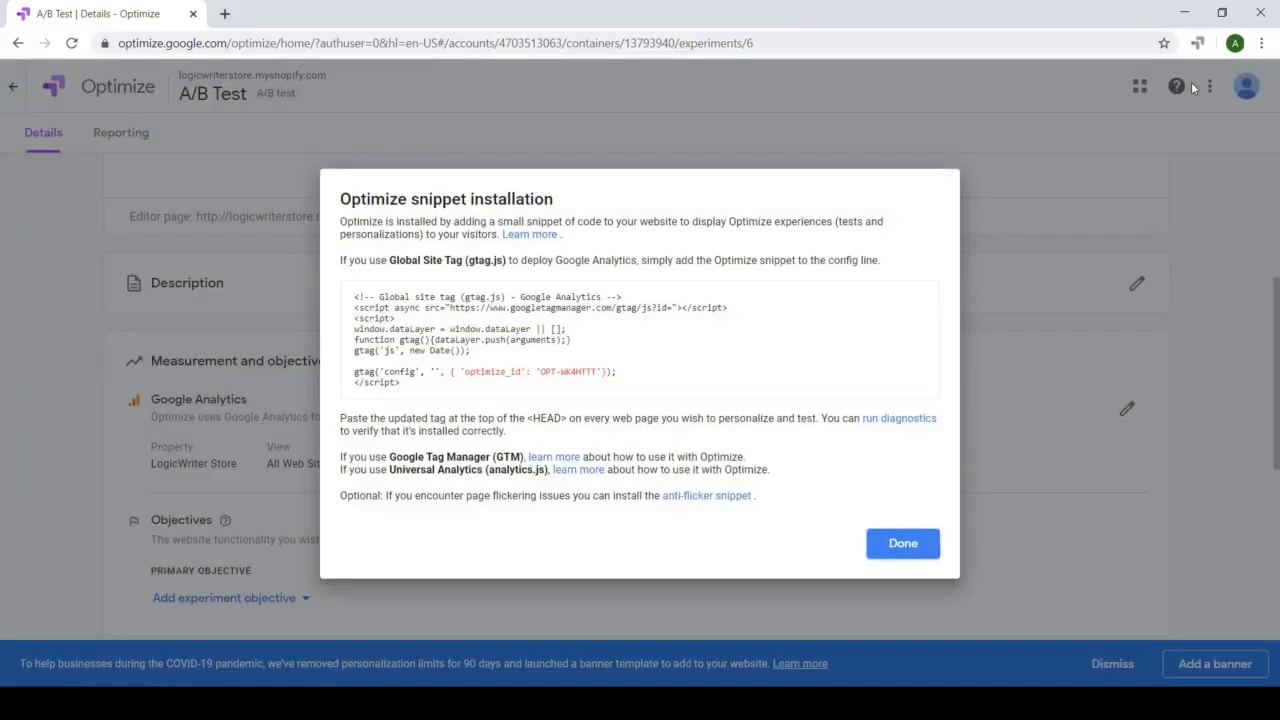
{"action": "mouse_move", "coordinate": [621, 331]}
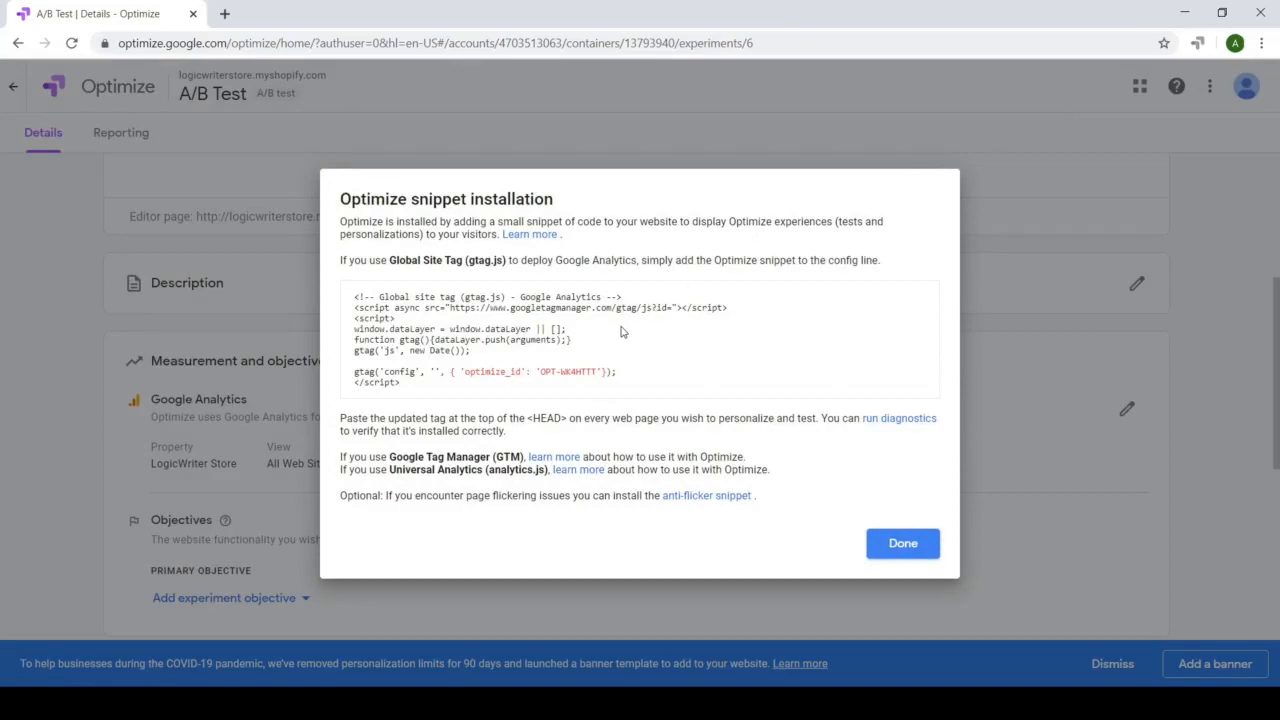
{"action": "mouse_move", "coordinate": [444, 387]}
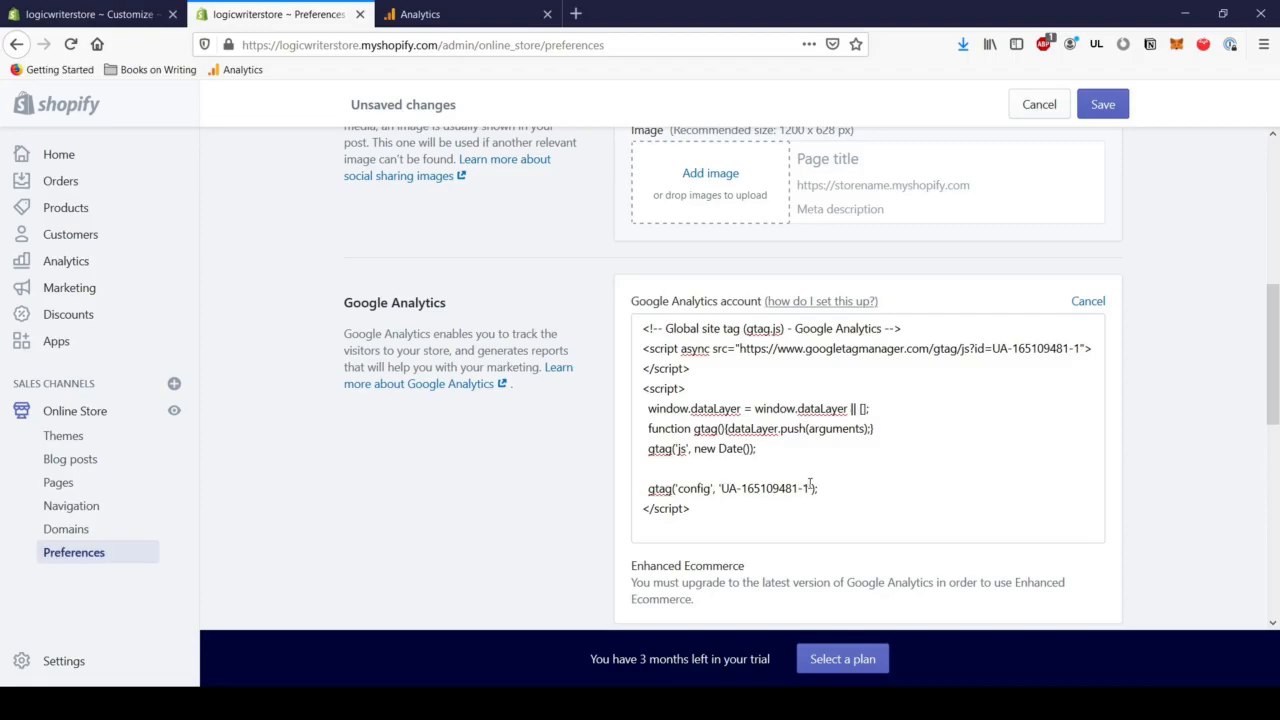
Append { 'optimize_id': 'OPT-WK4HTTT'} to the gtag config line and save preferences
{"action": "left_click", "coordinate": [815, 488]}
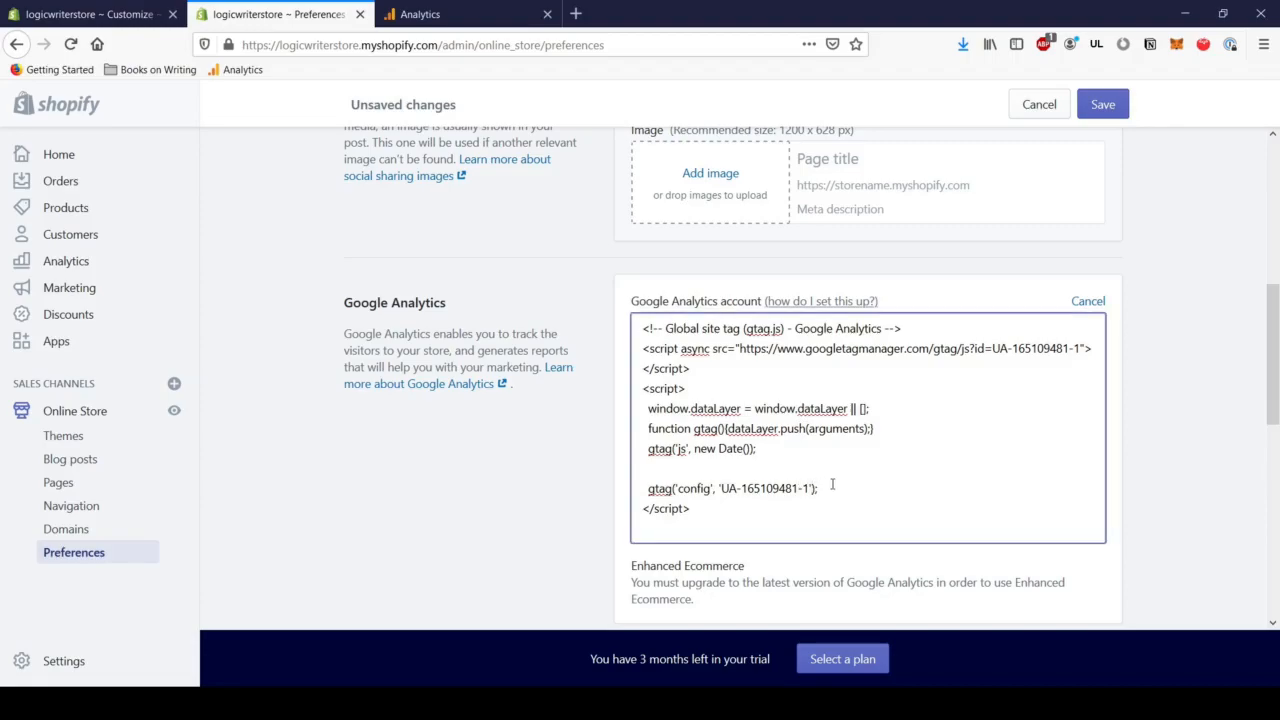
{"action": "type", "text": ", { 'optimize_id': 'OPT-WK4HTTT'}"}
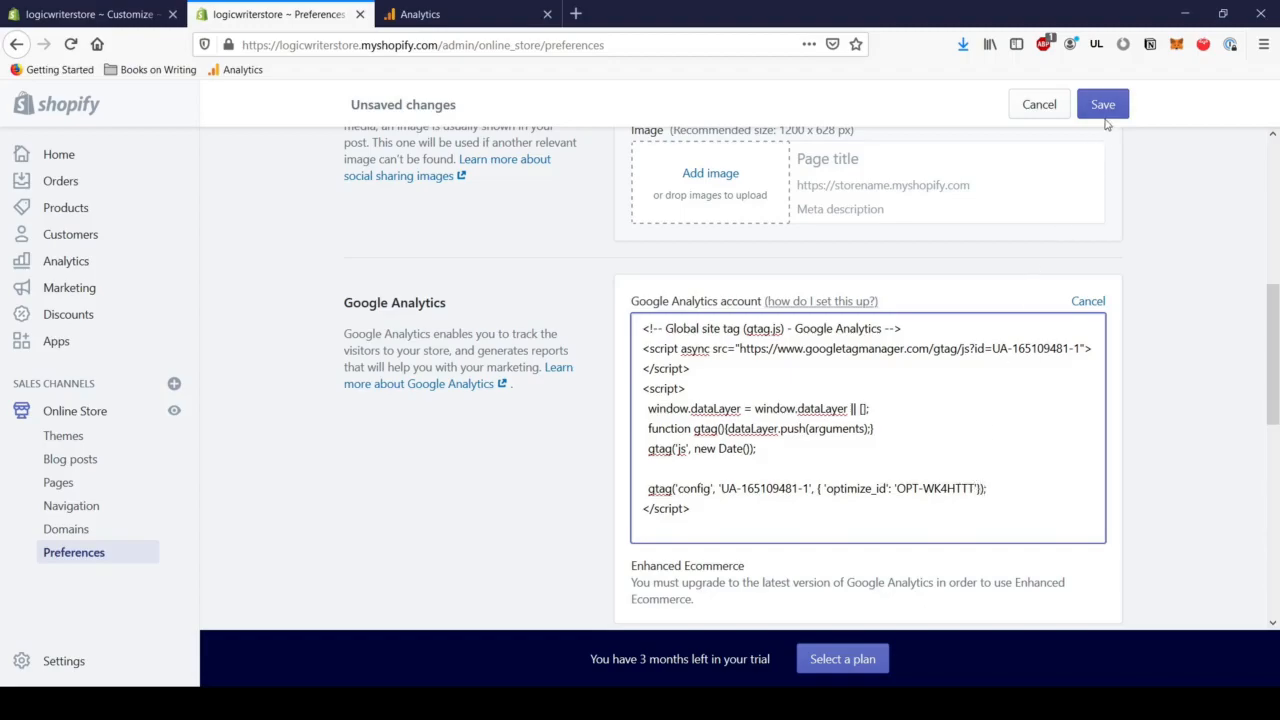
{"action": "left_click", "coordinate": [1102, 104]}
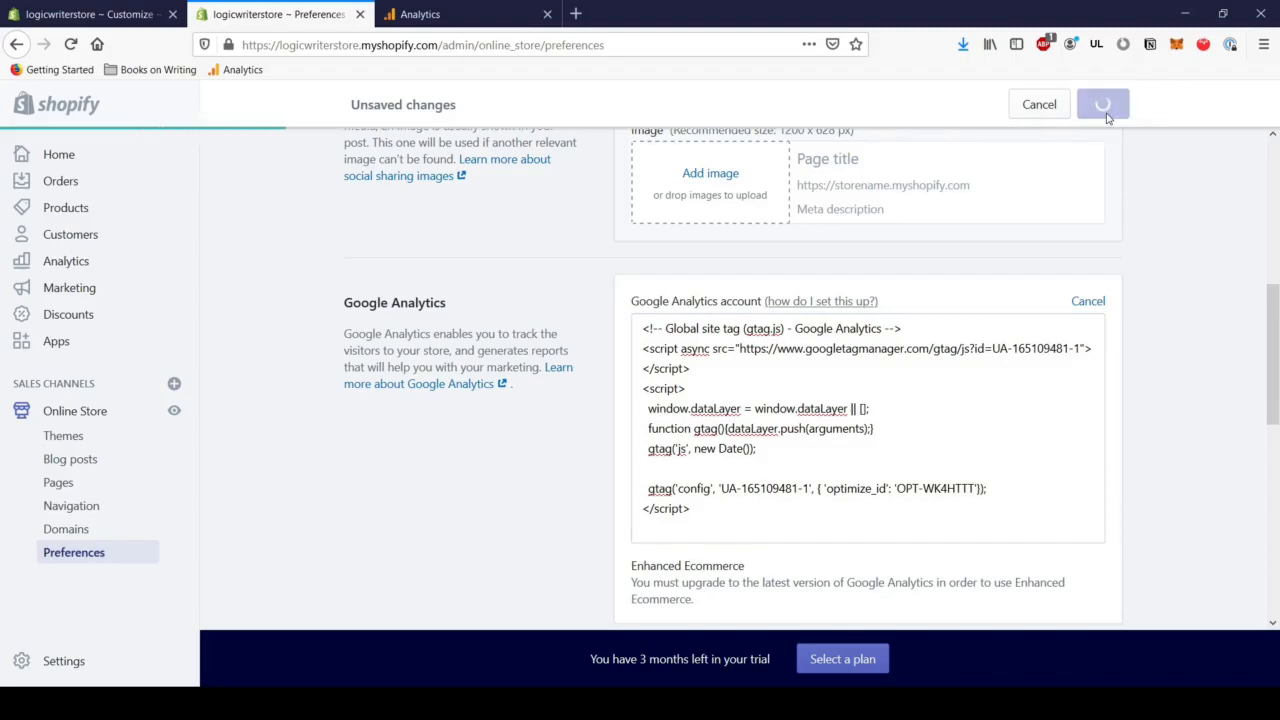
{"action": "left_click", "coordinate": [1102, 104]}
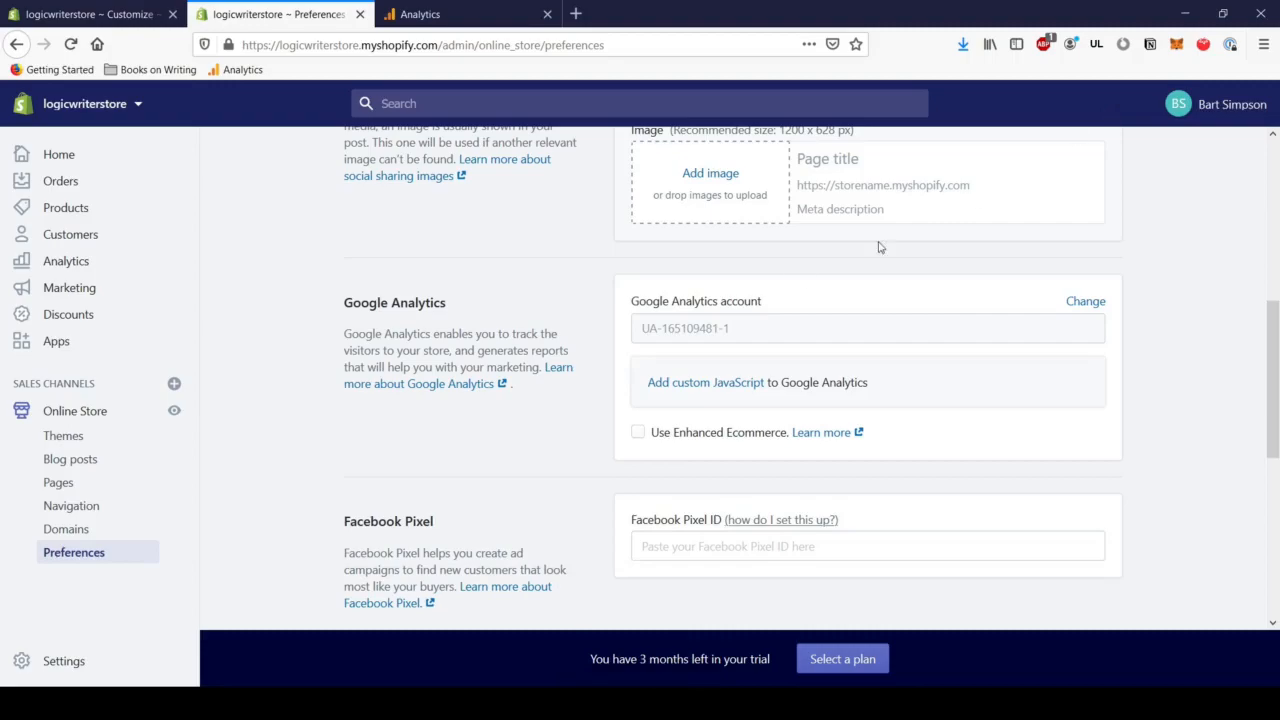
{"action": "mouse_move", "coordinate": [645, 350]}
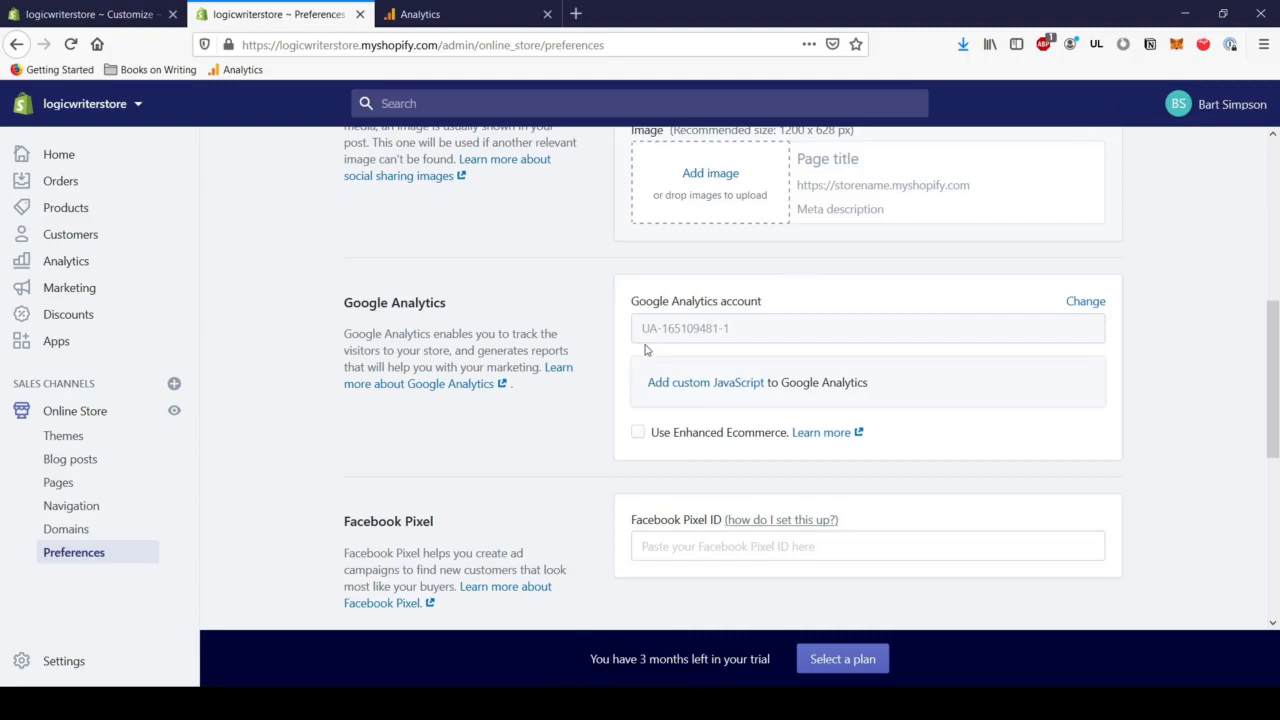
{"action": "left_click", "coordinate": [450, 14]}
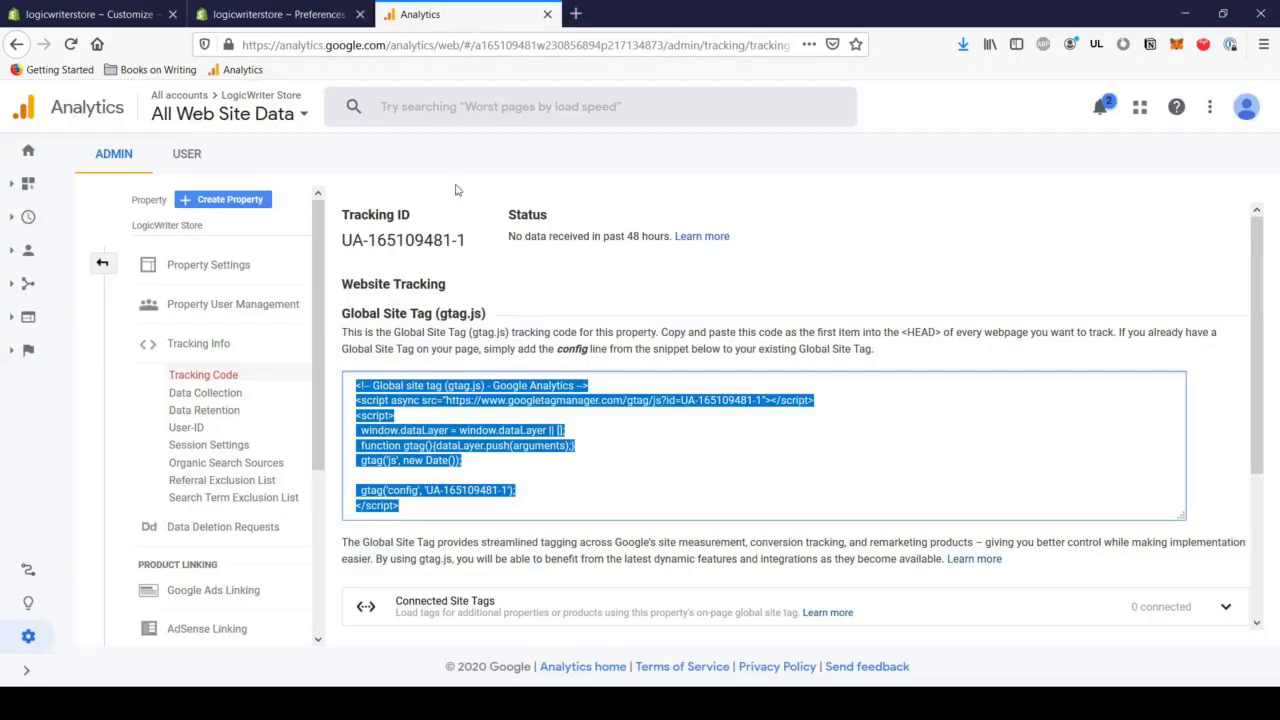
{"action": "double_click", "coordinate": [403, 240]}
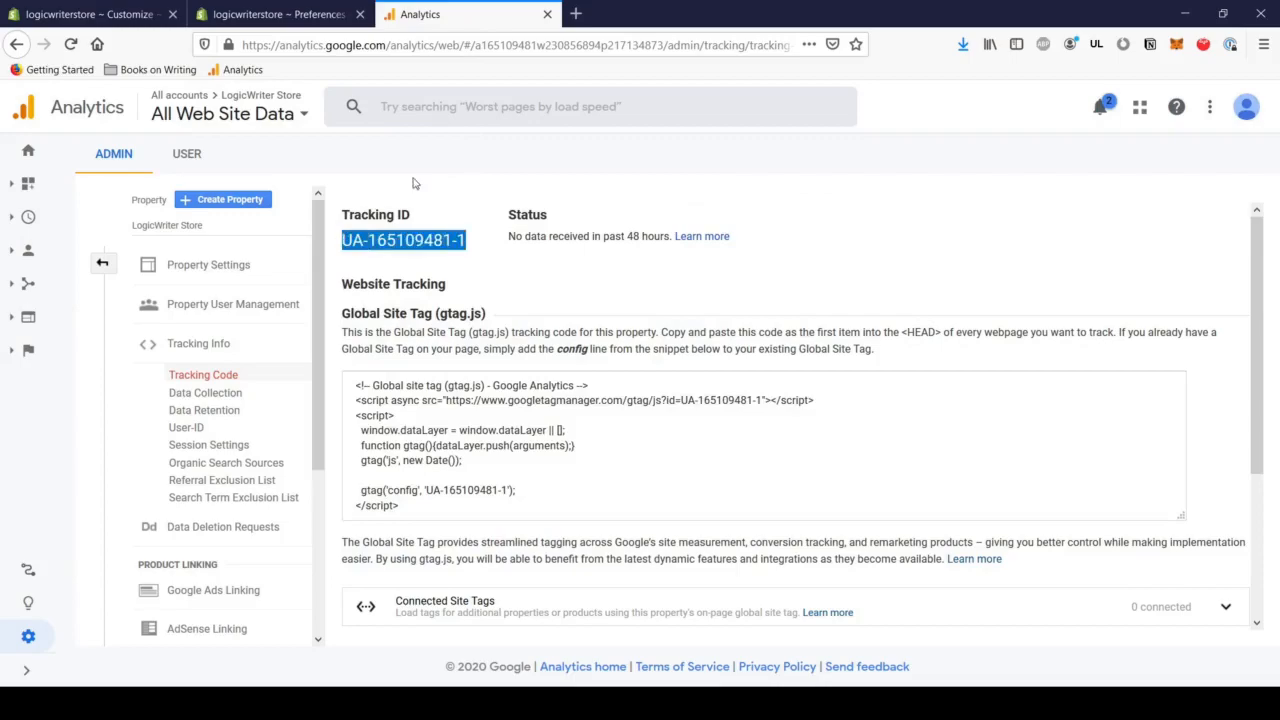
{"action": "left_click", "coordinate": [280, 14]}
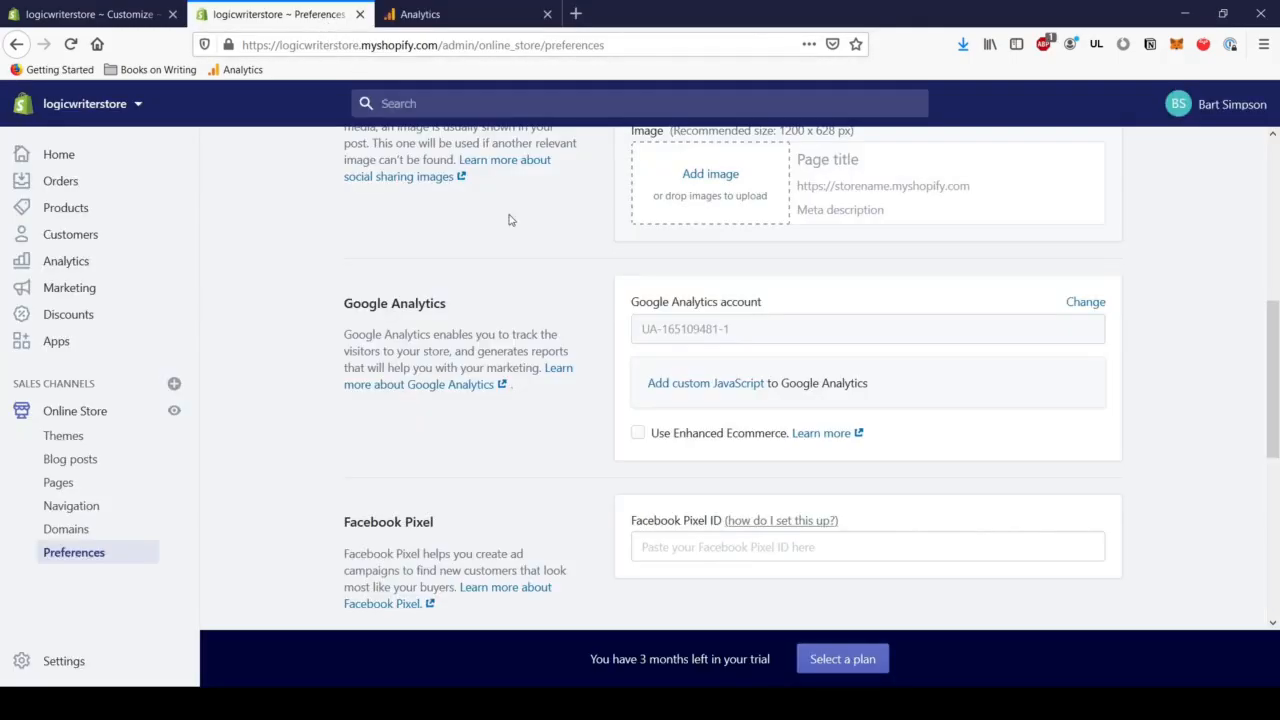